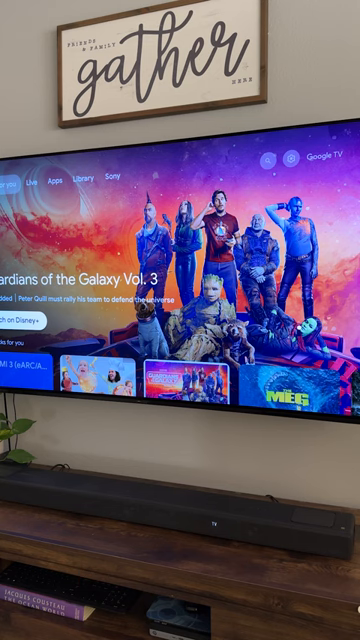
- Select the Settings gear at the top right of the Google TV home screen
click(290, 164)
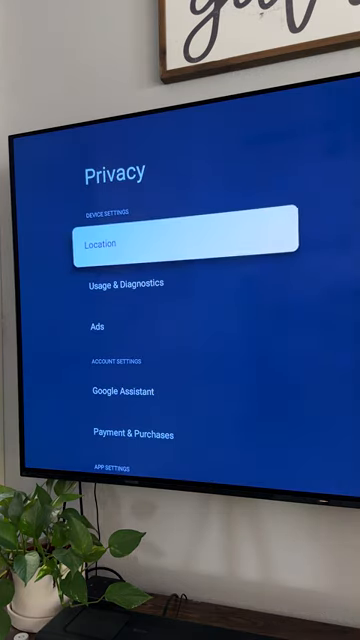
- Open the Location privacy settings to turn off location scanning
click(180, 242)
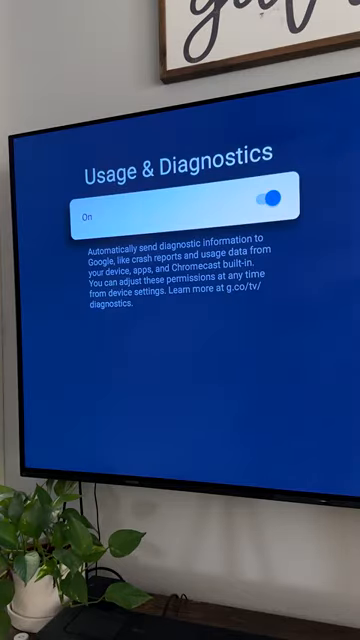
- Switch the Usage & Diagnostics toggle from On to Off
click(270, 190)
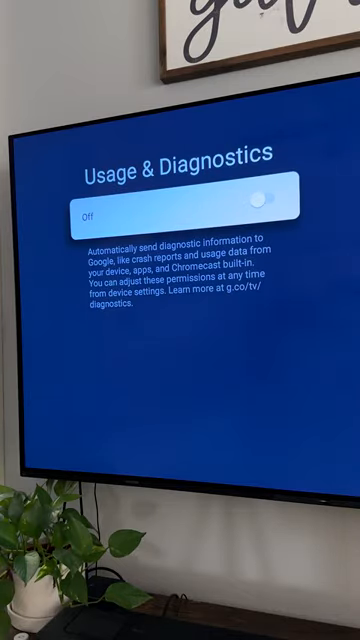